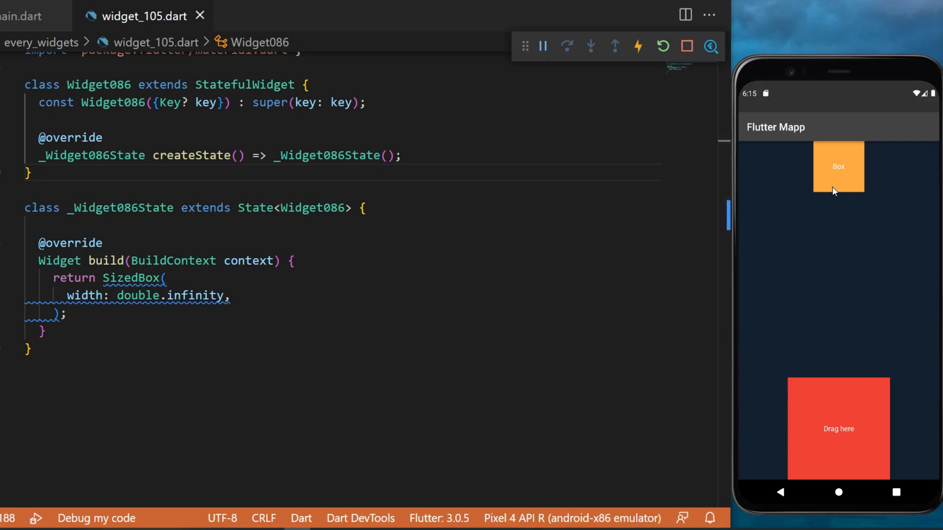
# - Drag the orange Box onto the red 'Drag here' target in the emulator so it turns orange
pyautogui.moveTo(838, 167); pyautogui.dragTo(838, 302)
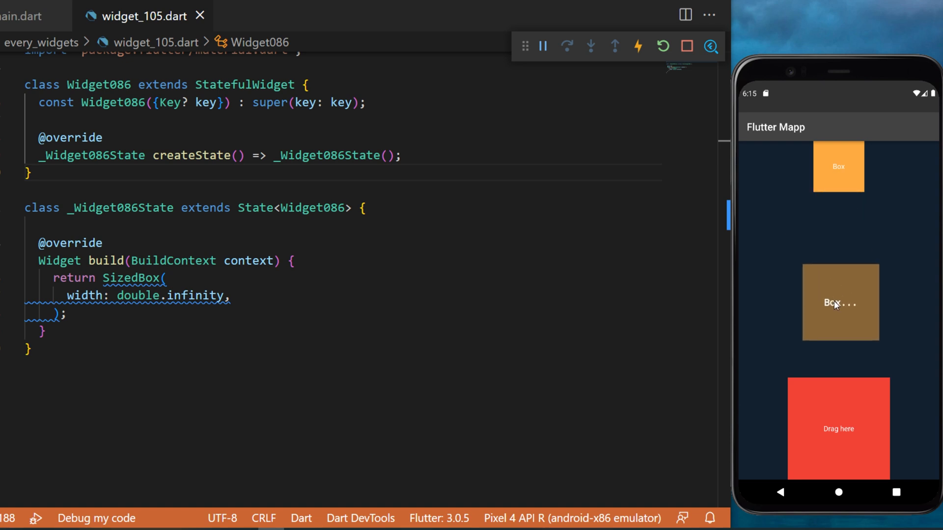
pyautogui.moveTo(840, 302); pyautogui.dragTo(838, 428)
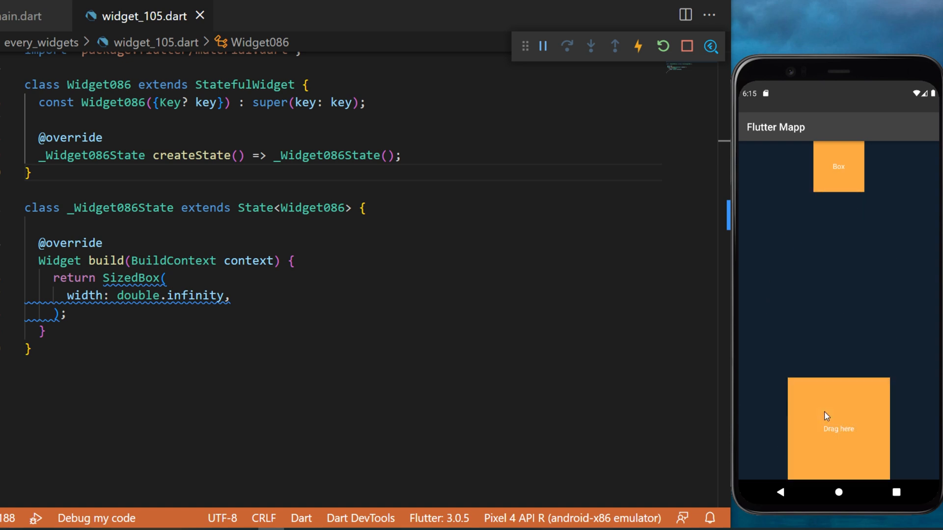
pyautogui.click(365, 208)
pyautogui.write('Color caughtColor = Colors.red;')
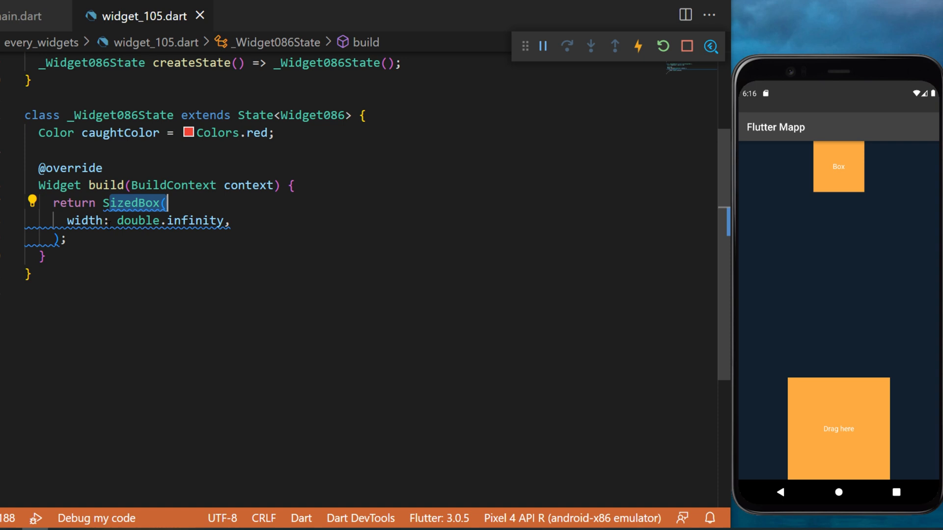
# - Add a Column child holding a Draggable with Colors.orangeAccent data, a 100×100 Box and an onDraggableCanceled handler
pyautogui.write('child: Column(')
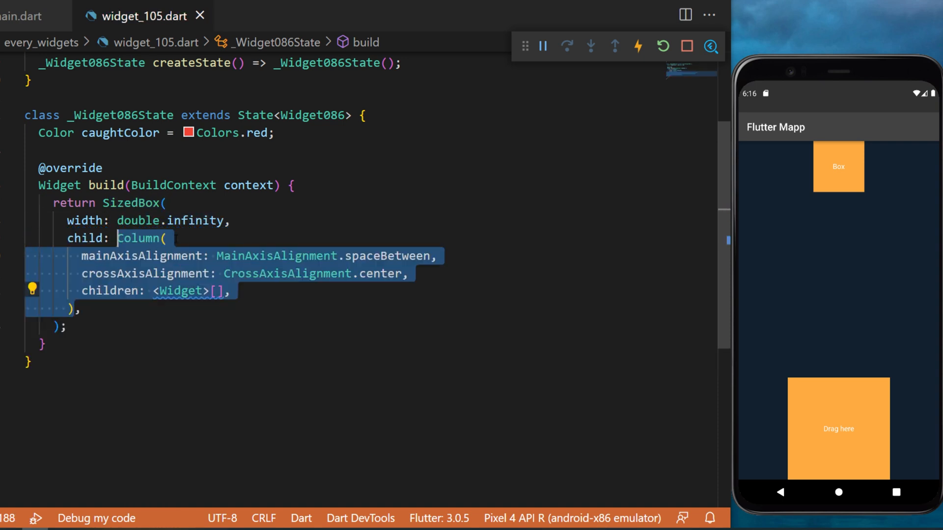
pyautogui.write('Draggable(),')
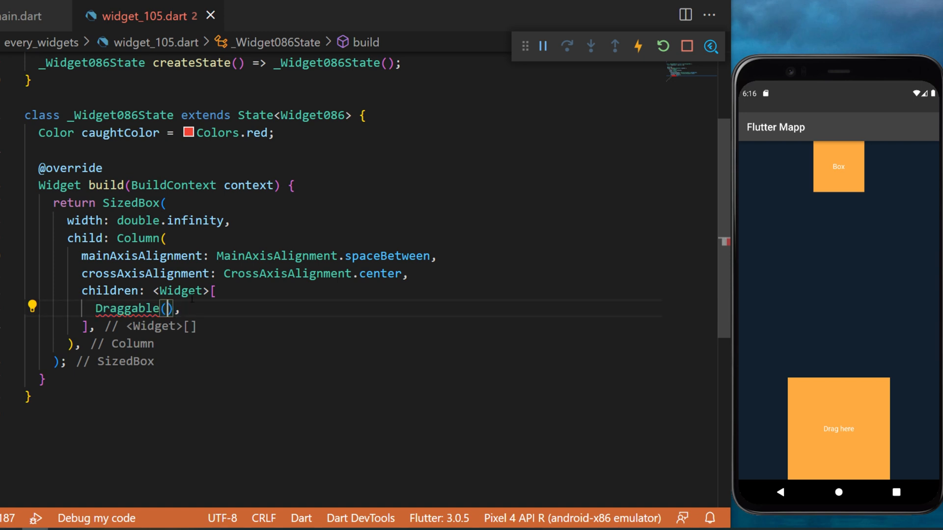
pyautogui.write('data: Colors.orangeAccent,')
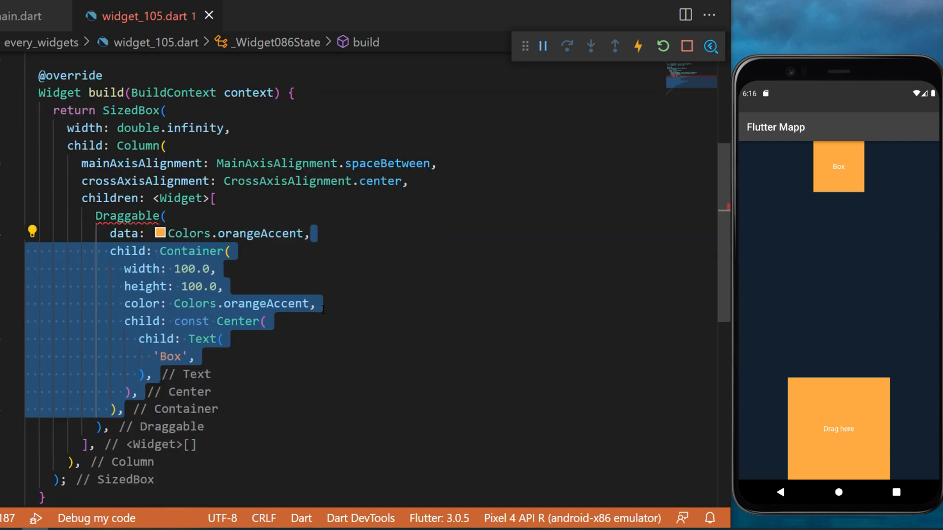
pyautogui.click(184, 268)
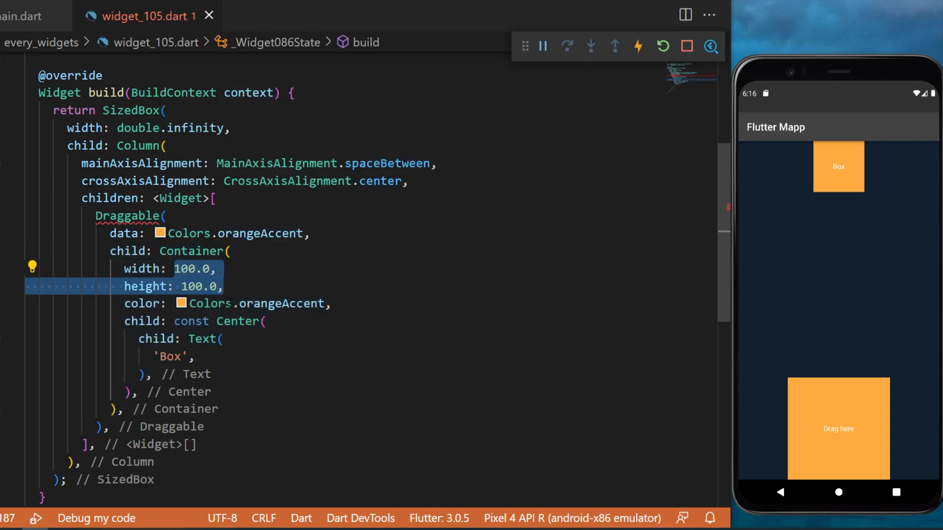
pyautogui.write('onDraggableCanceled: (velocity, offset) {},')
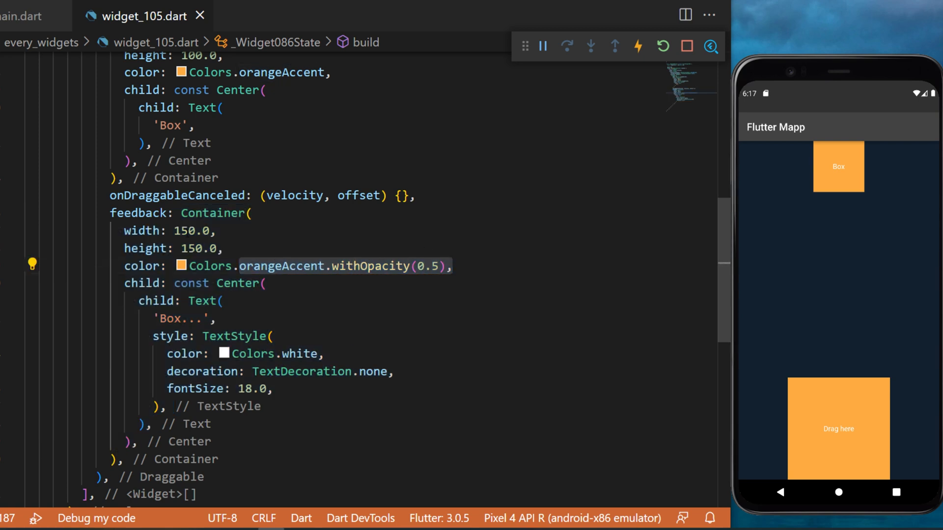
# - Drag the Box in the emulator to check the half-transparent 'Box...' feedback container
pyautogui.moveTo(837, 167); pyautogui.dragTo(792, 279)
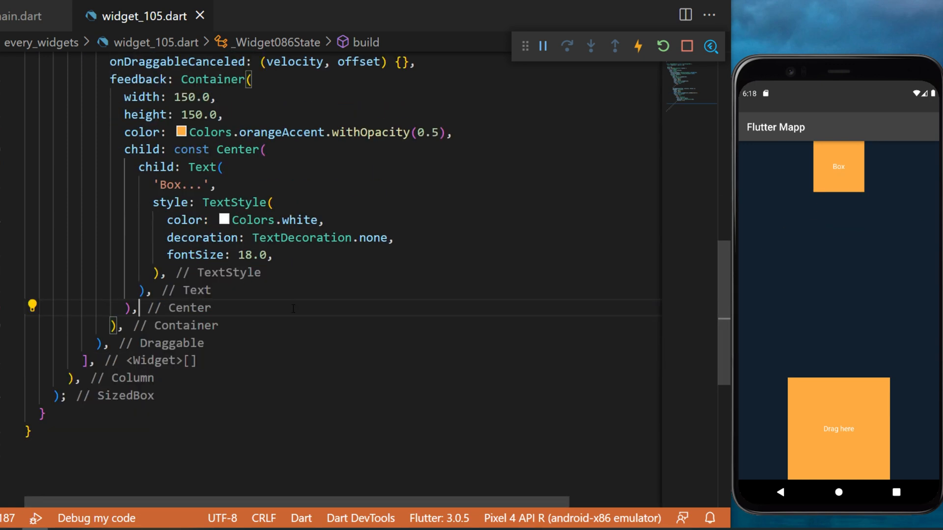
# - Add a DragTarget after the Draggable with onAccept: (Color color) storing the colour in caughtColor
pyautogui.write('DragTarget(),')
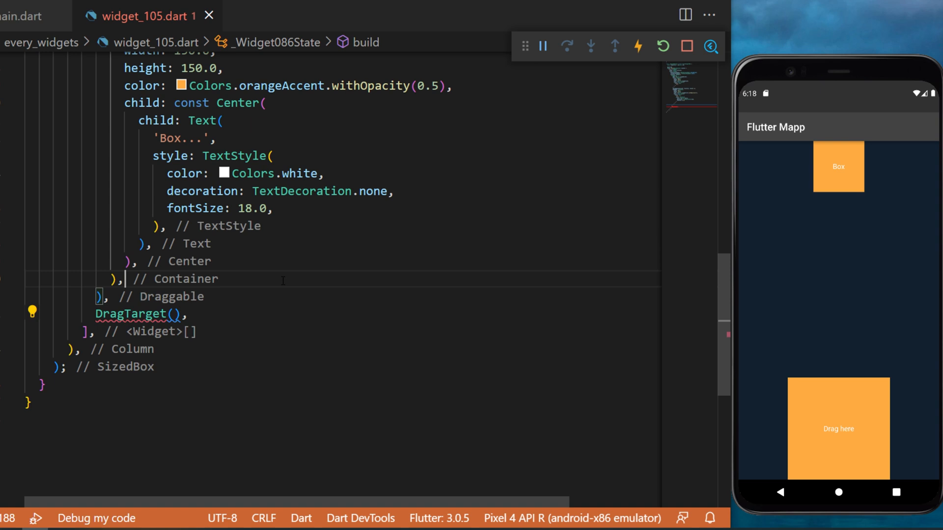
pyautogui.write('onAccept: (Color color) {},')
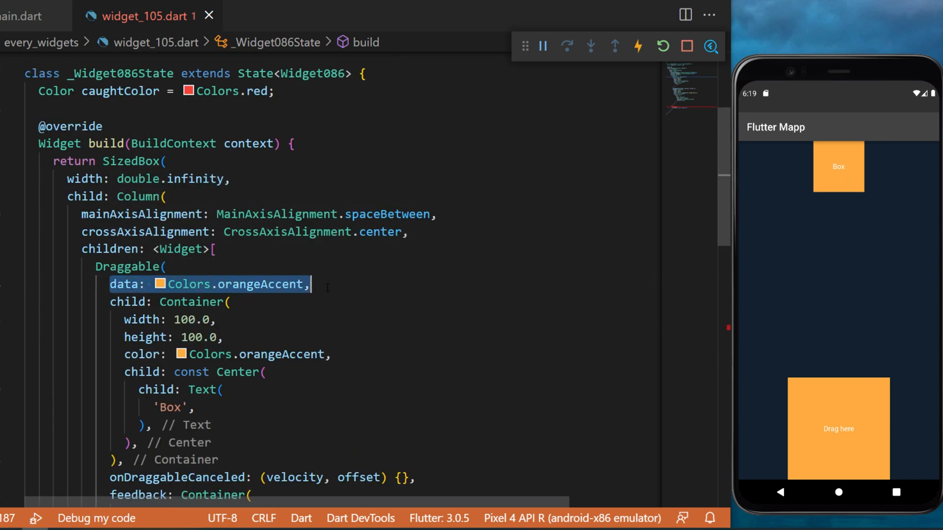
pyautogui.scroll(-3)
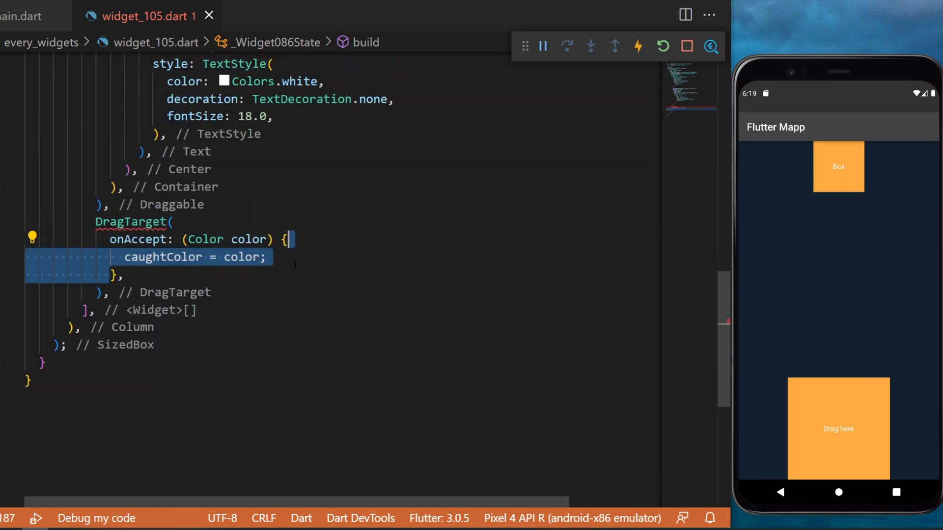
pyautogui.doubleClick(162, 257)
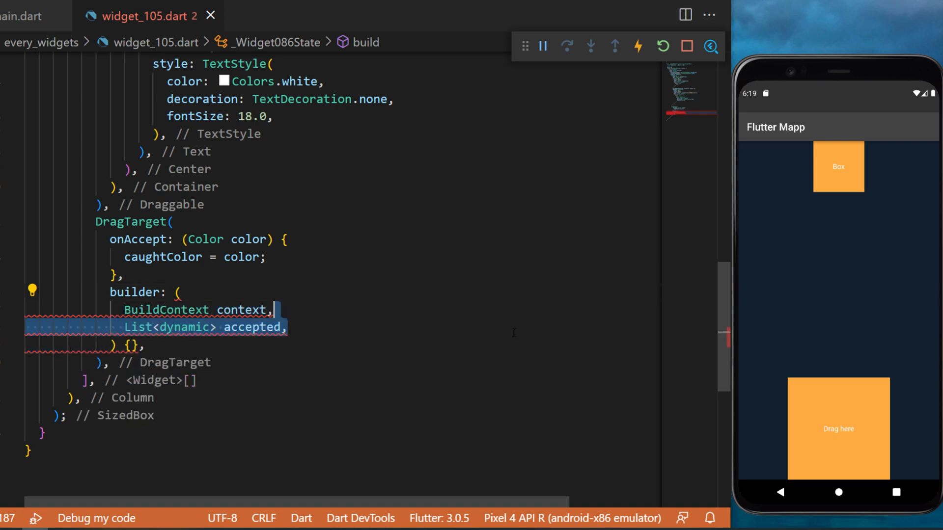
# - Write the builder with rejected list returning a 200×200 container coloured caughtColor or Colors.grey.shade200
pyautogui.write('List<dynamic> rejected,')
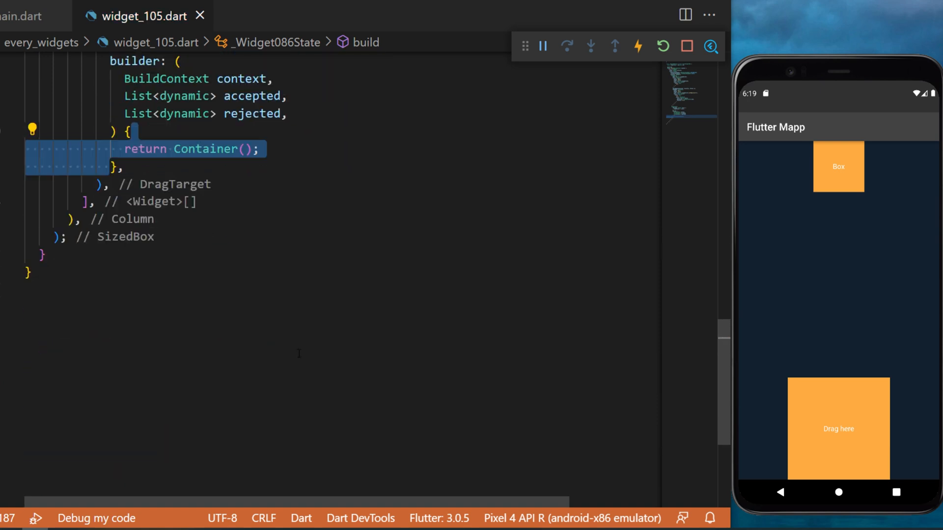
pyautogui.write('width: 200.0,')
pyautogui.write('color: accepted.isEmpty ? ,')
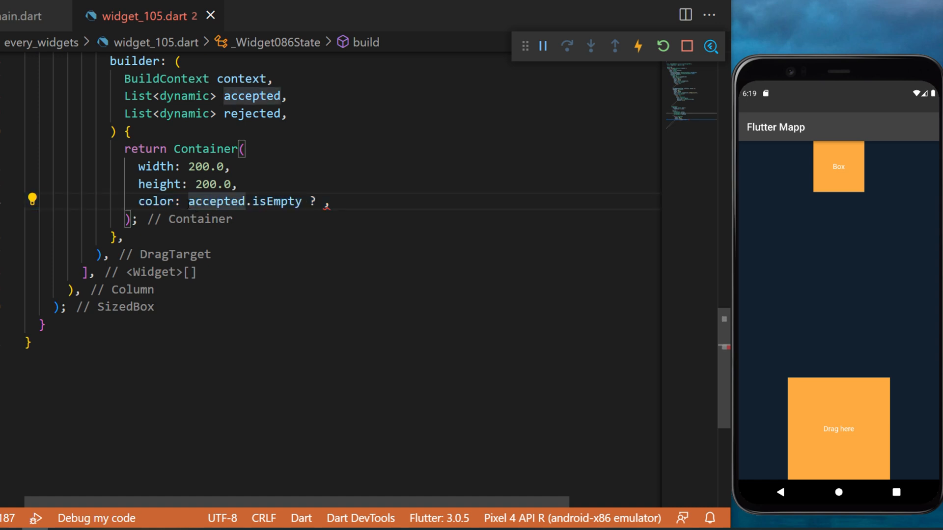
pyautogui.doubleClick(277, 201)
pyautogui.write('caughtColor : ')
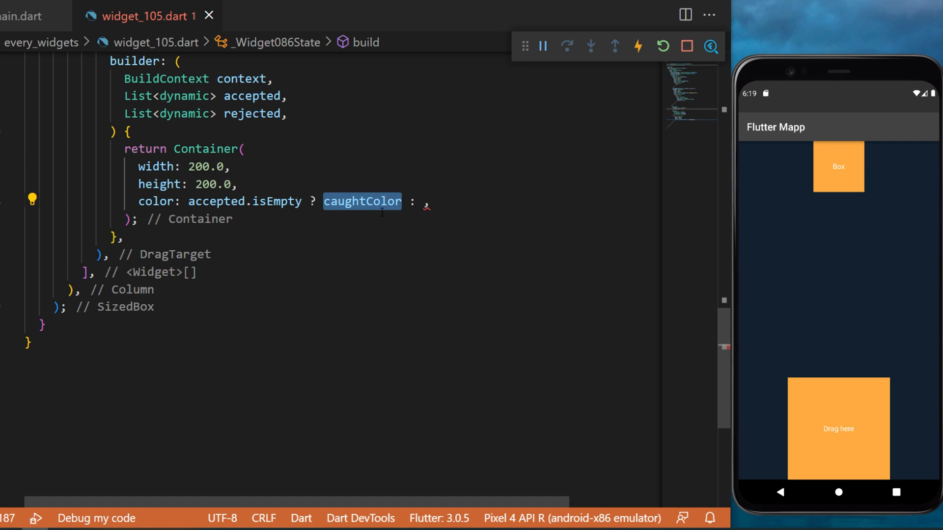
pyautogui.write('Colors.grey.shade200')
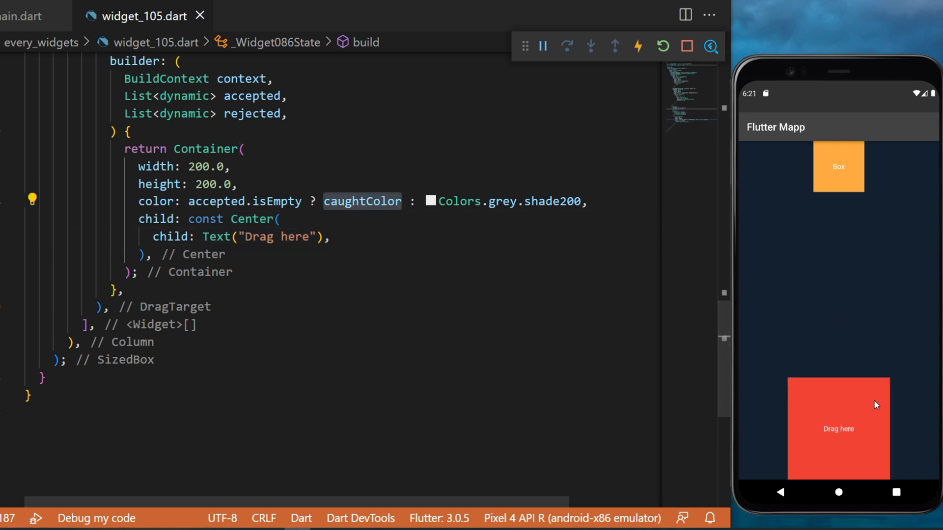
# - Drop the orange Box onto the 'Drag here' target in the emulator, confirming it turns orange via caughtColor
pyautogui.doubleClick(362, 202)
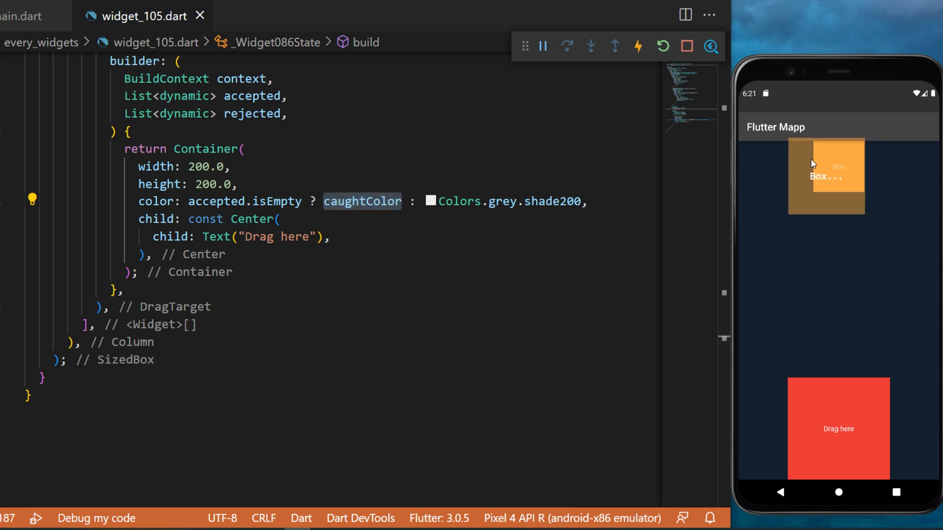
pyautogui.moveTo(825, 176); pyautogui.dragTo(864, 289)
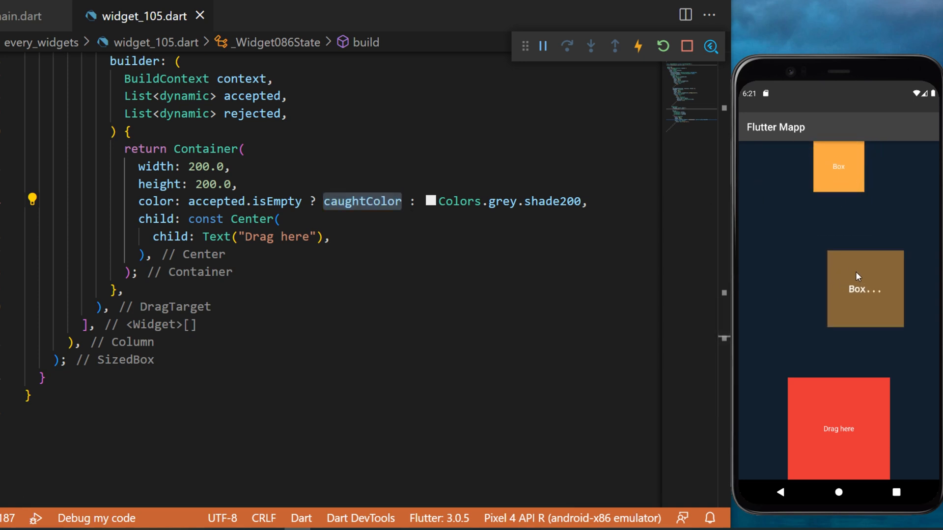
pyautogui.moveTo(864, 288); pyautogui.dragTo(838, 427)
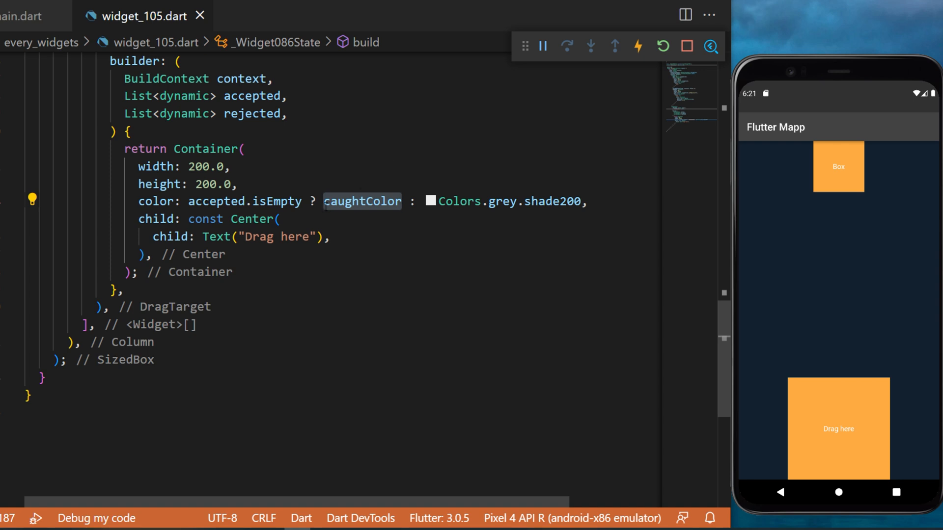
pyautogui.doubleClick(363, 201)
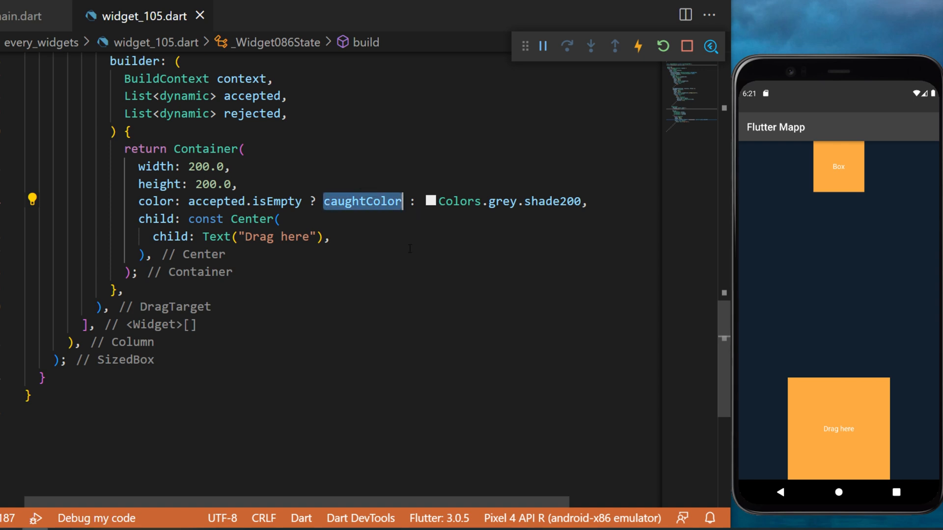